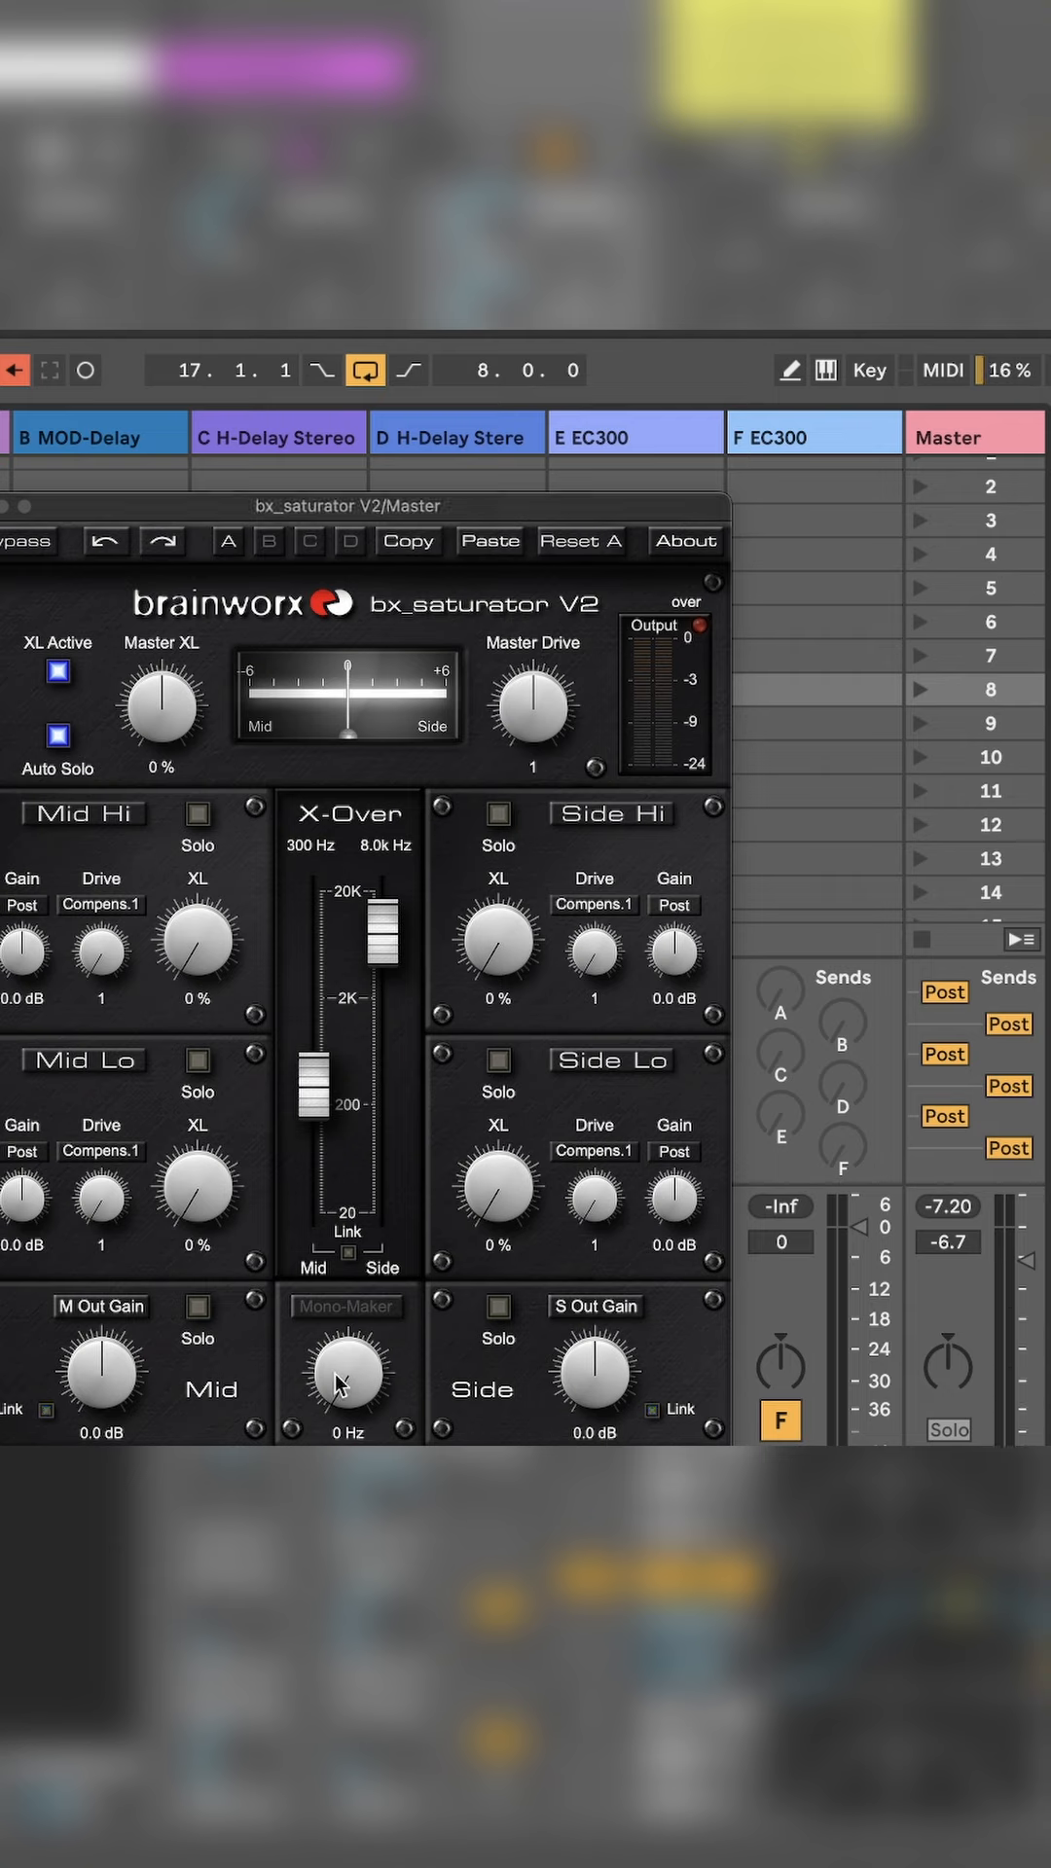
Step: Set Mono-Maker to 400 Hz and side output gain to 2.5 dB
double_click(343, 1432)
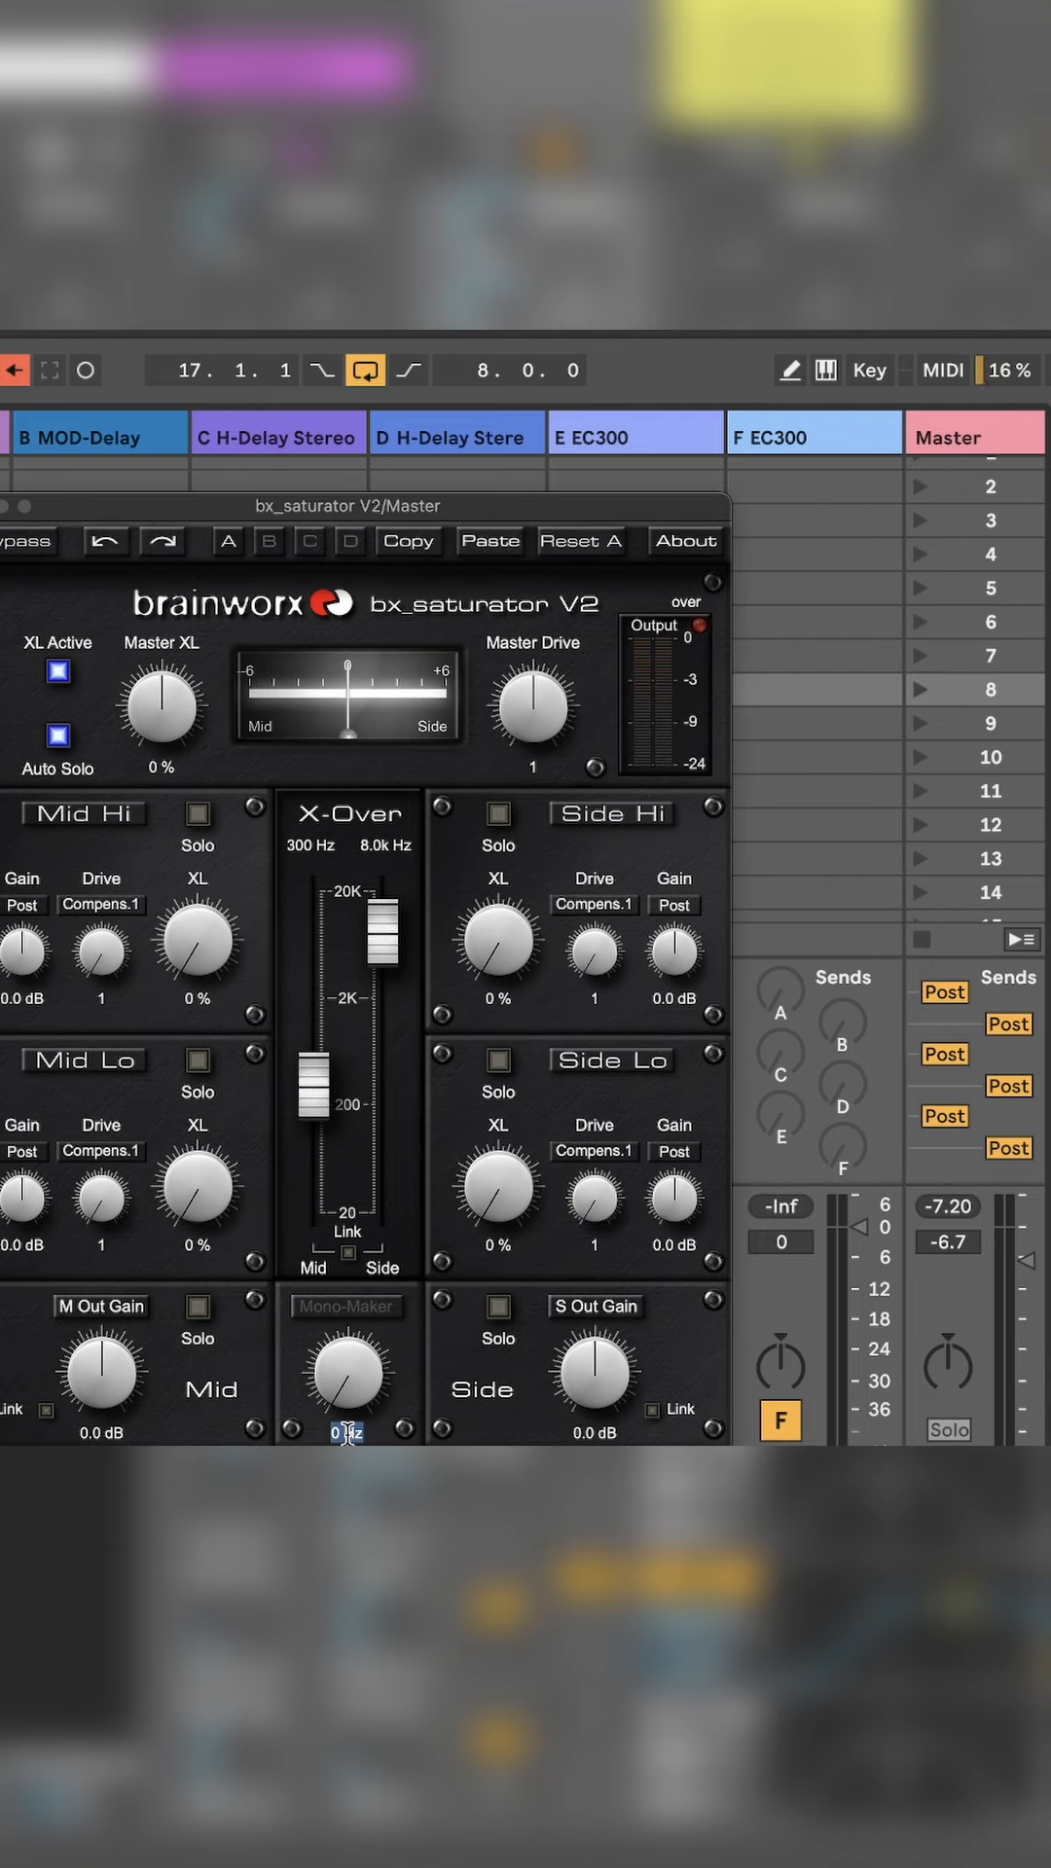
type("400")
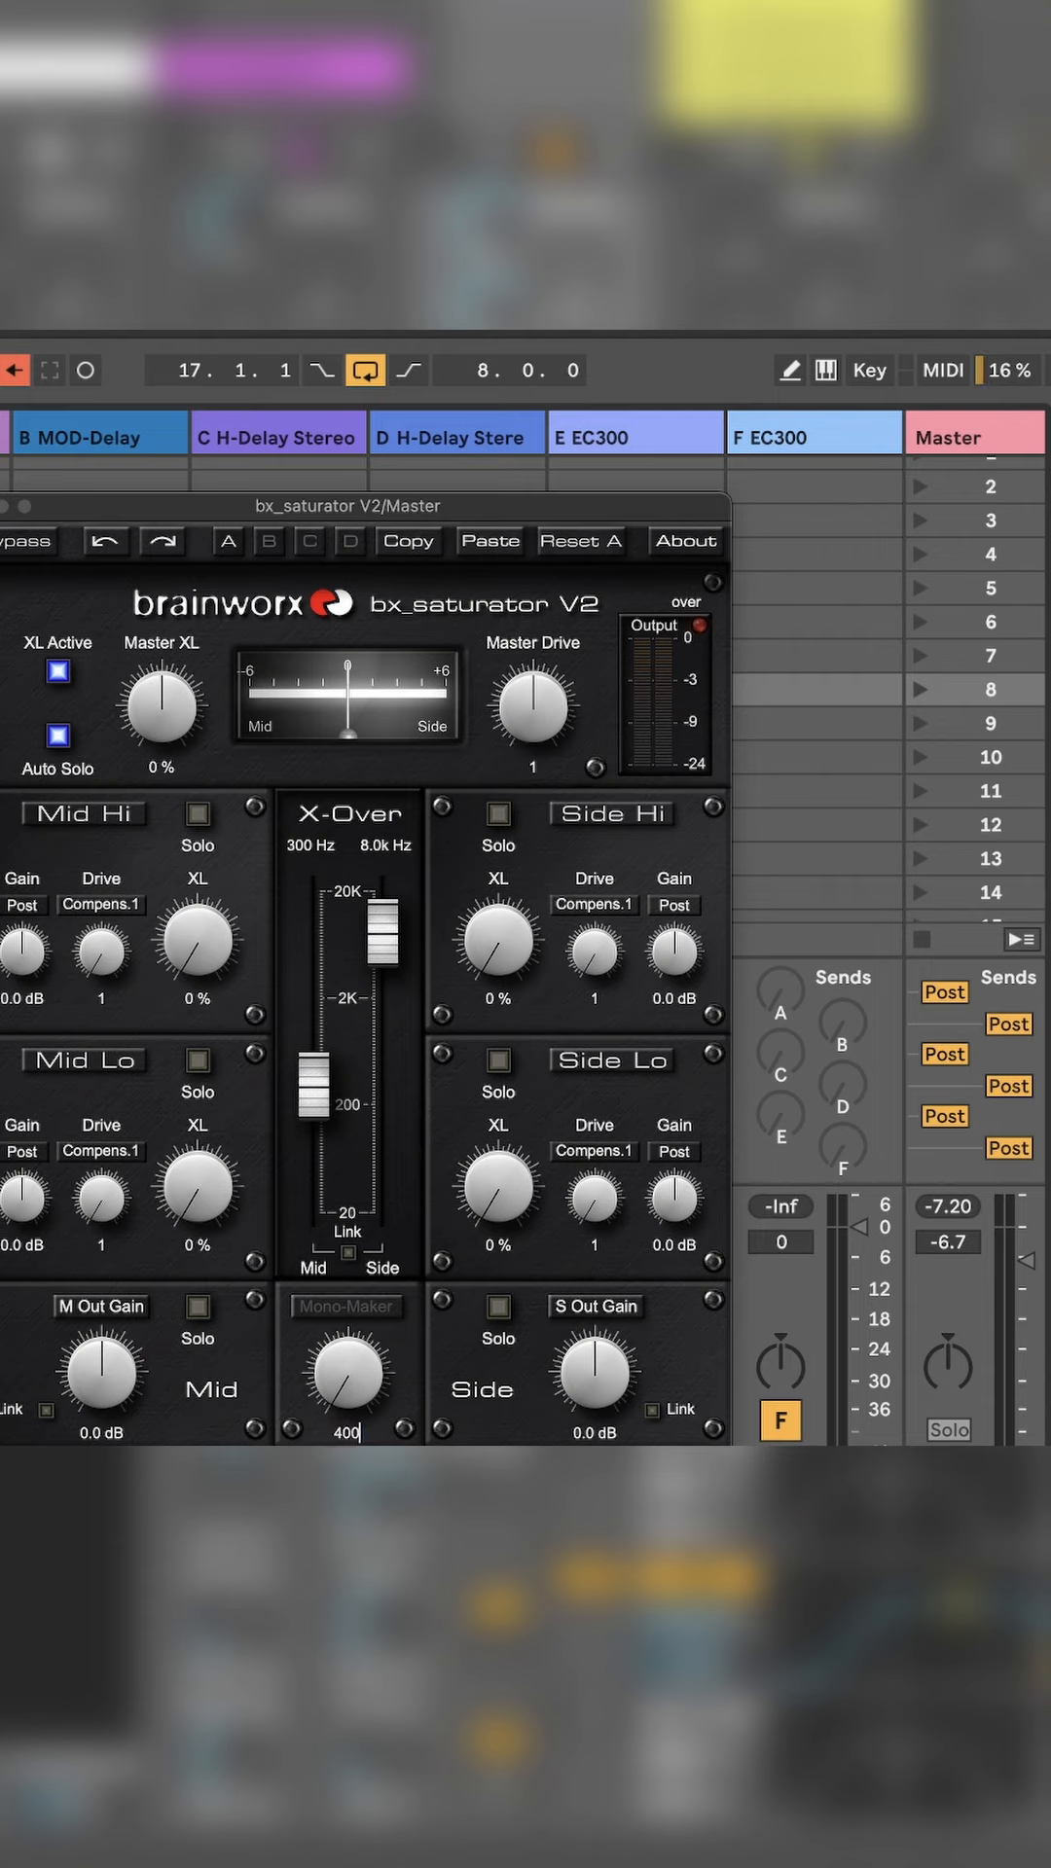
double_click(591, 1433)
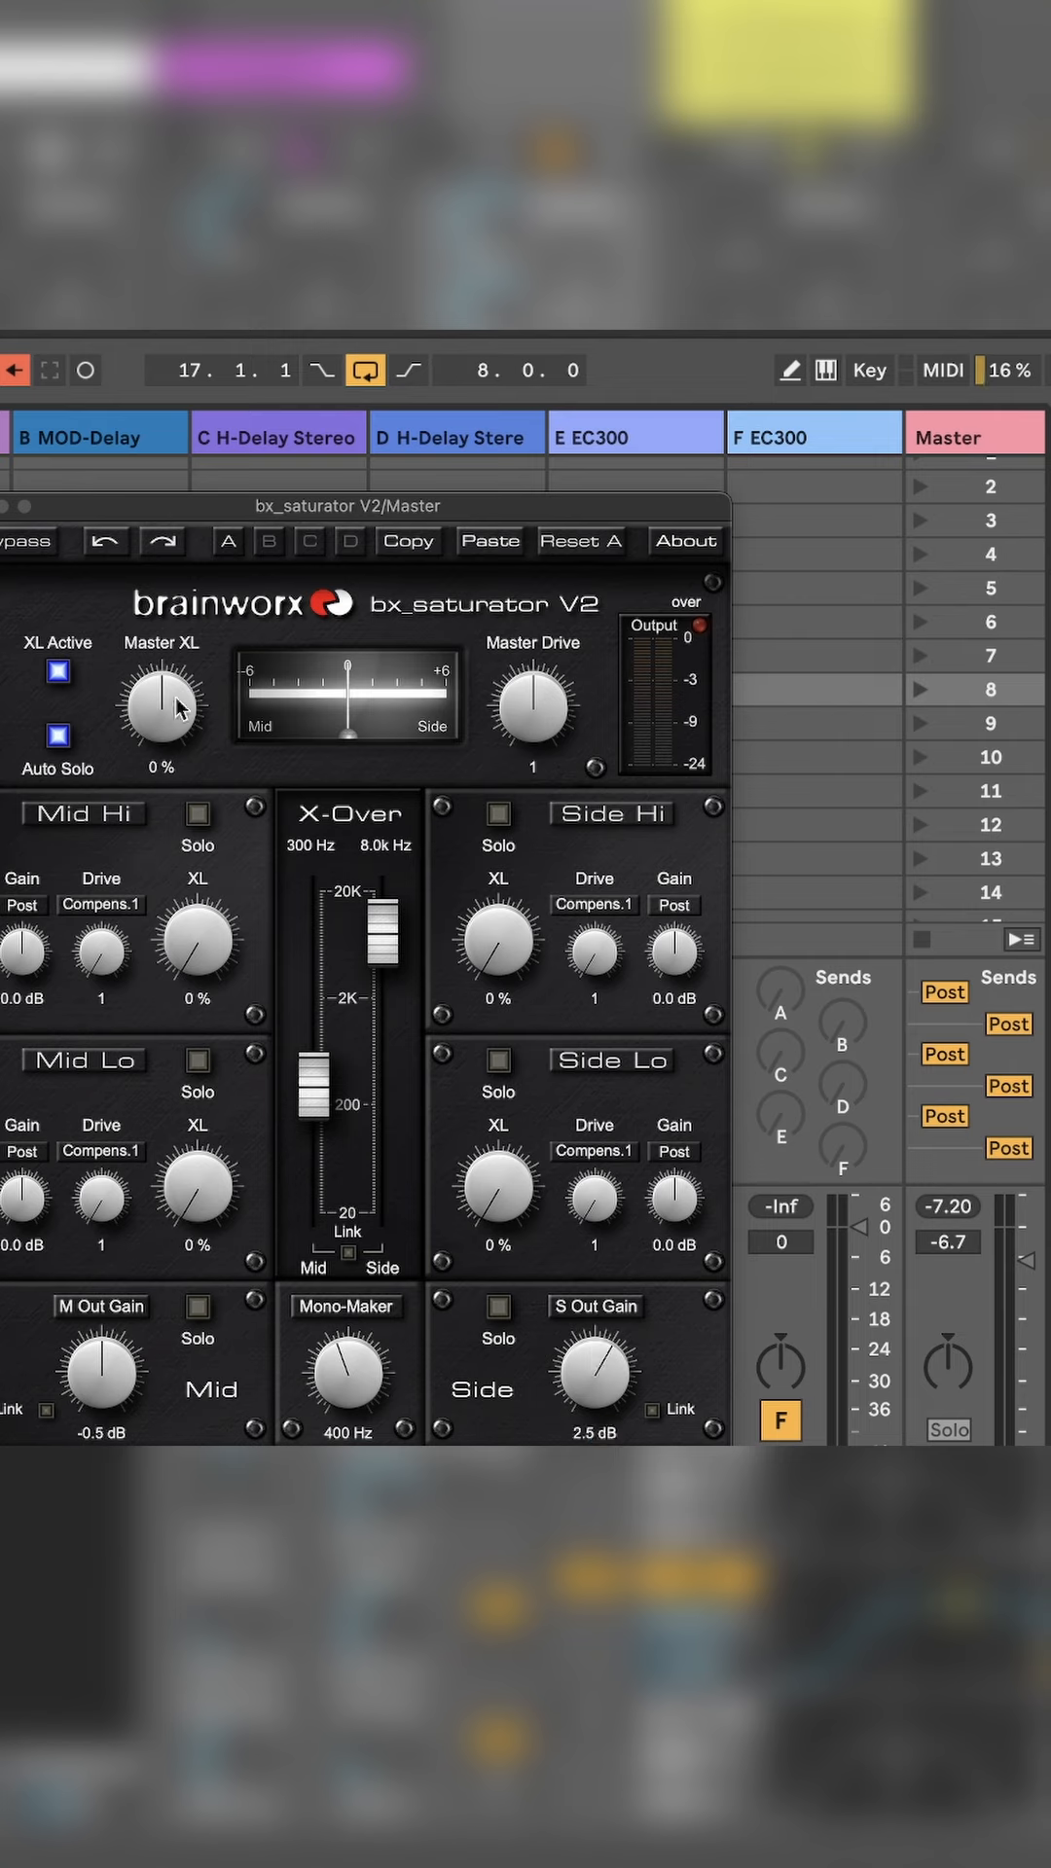
Step: Turn Master XL fully down to -100%
left_click_drag(163, 703, 163, 774)
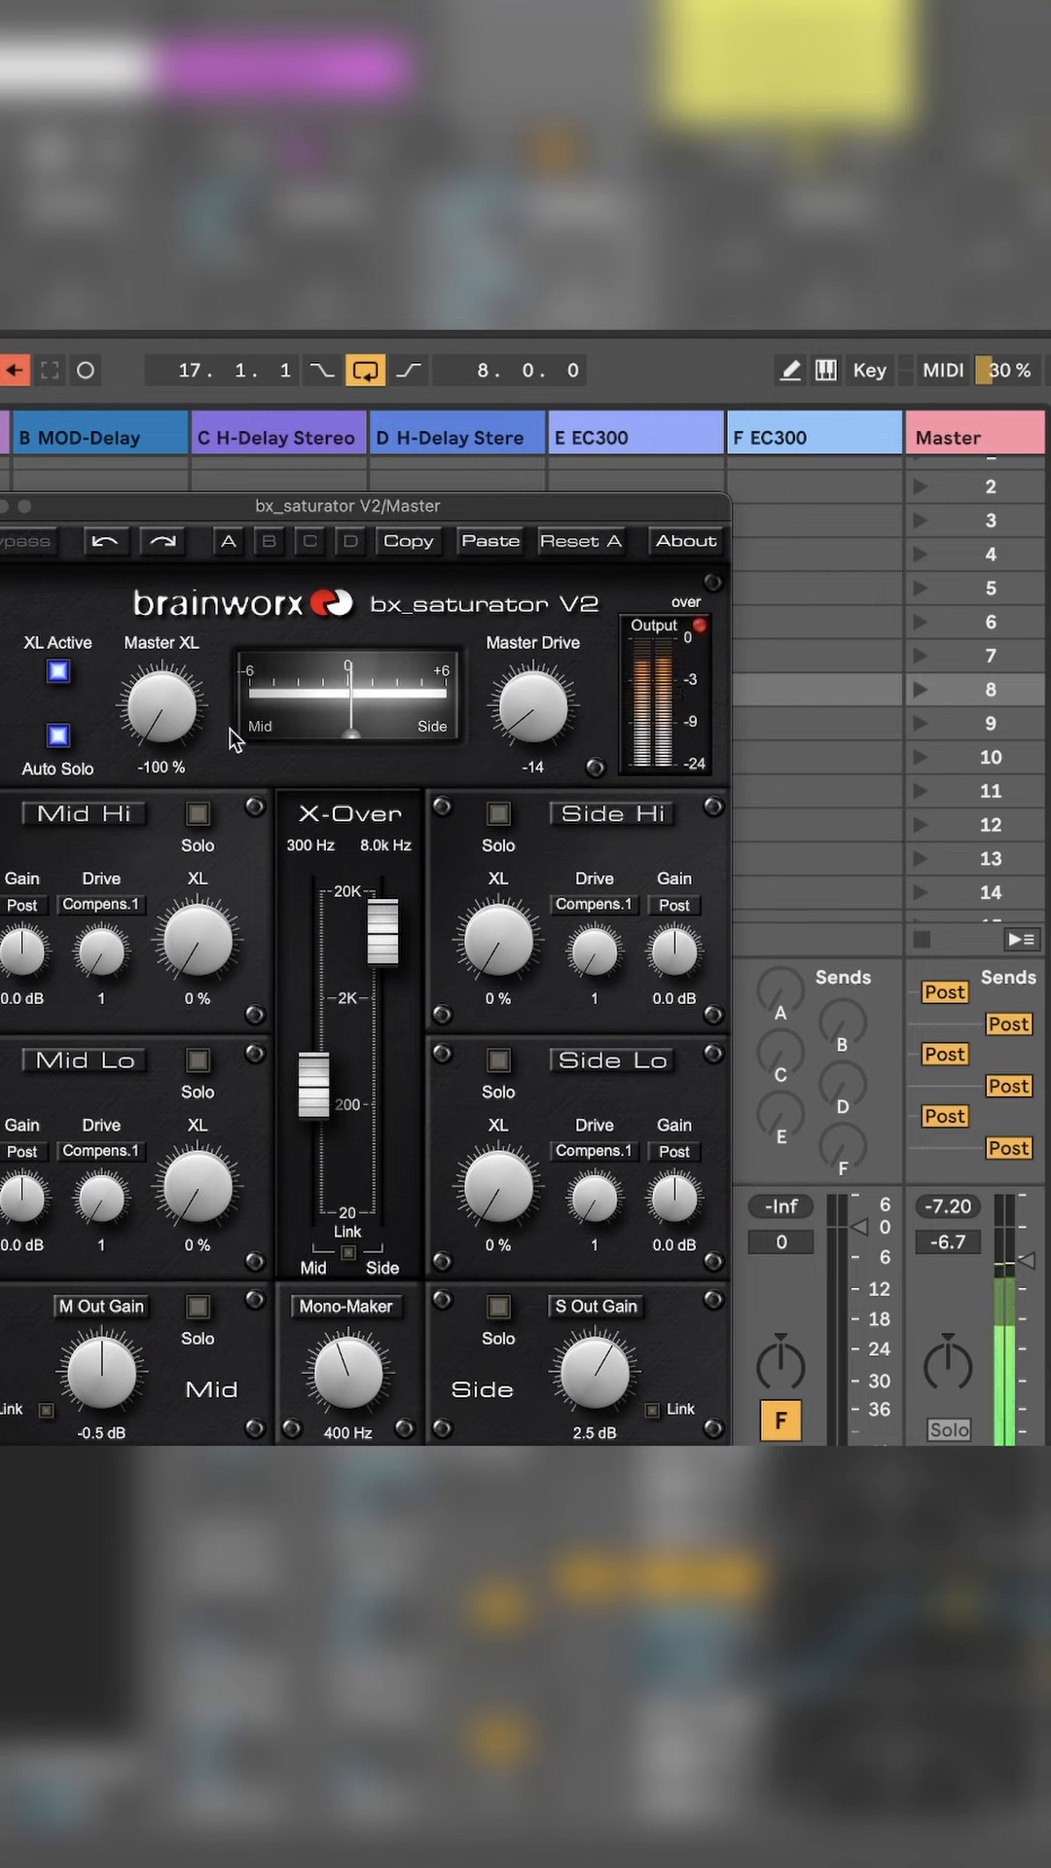
mouse_move(298, 798)
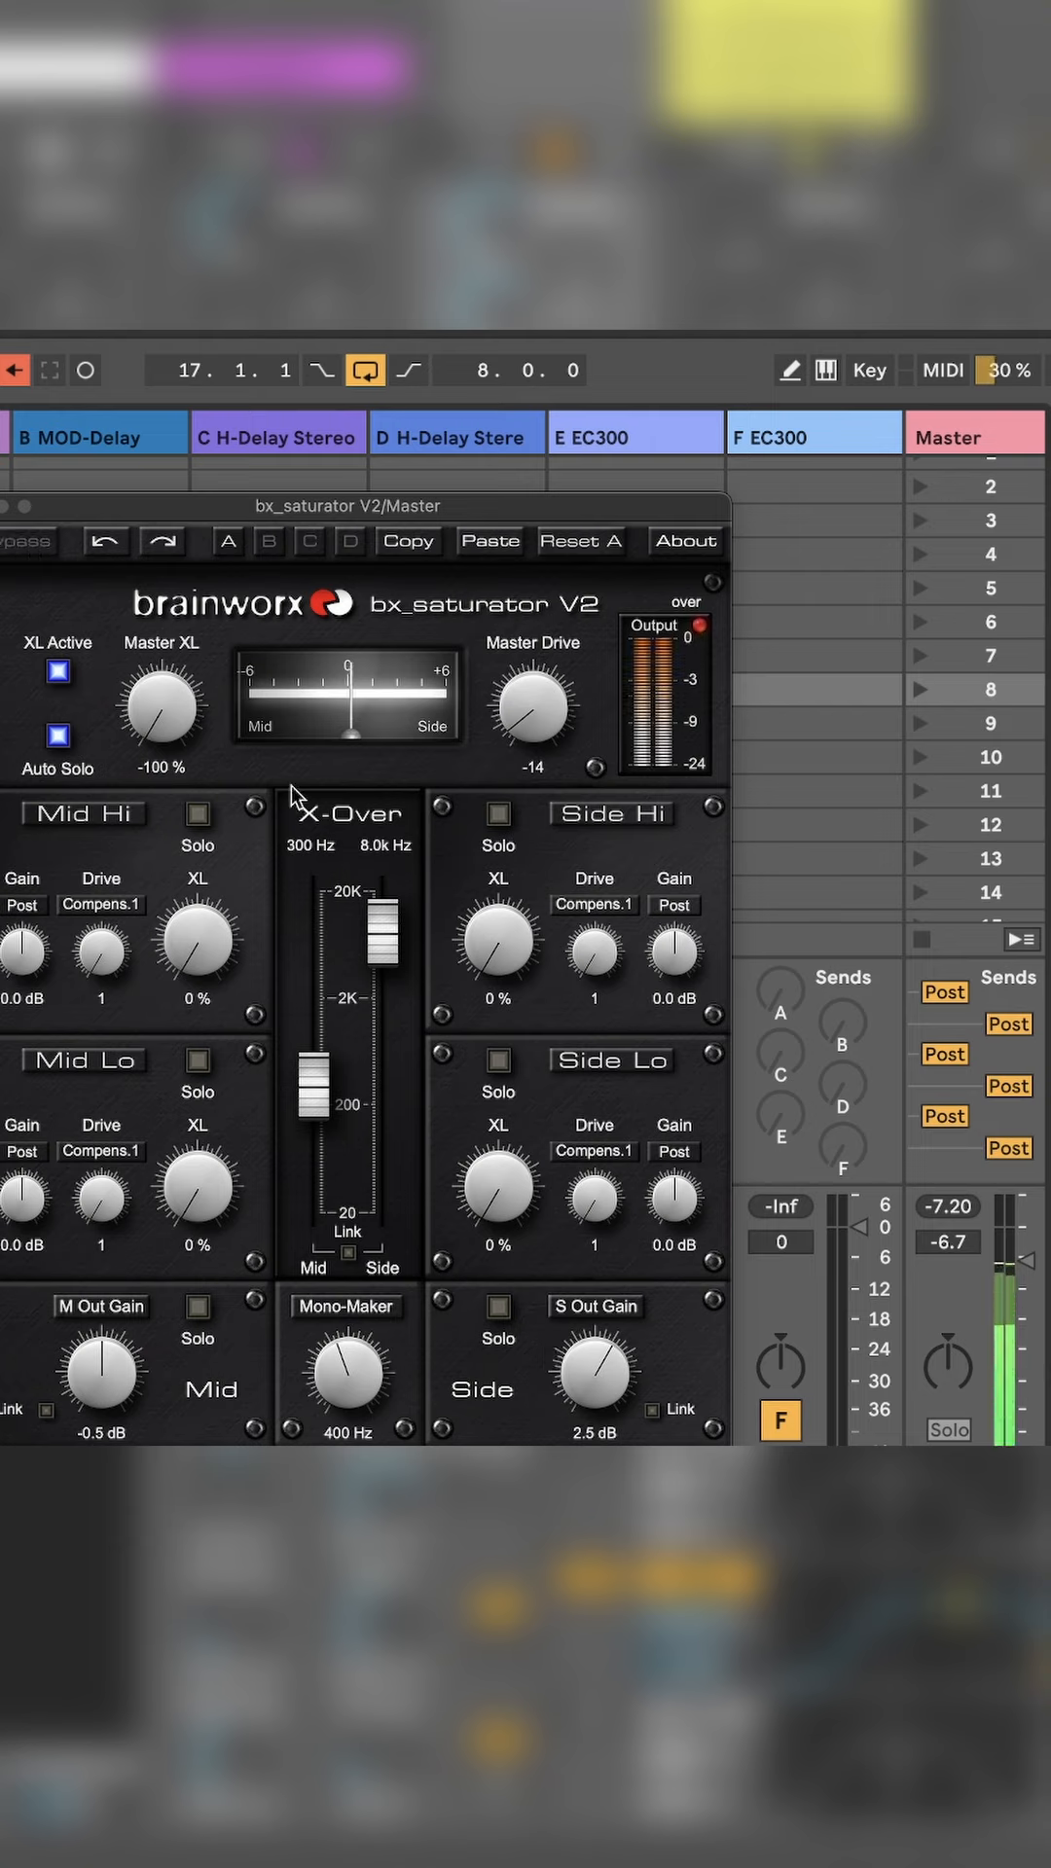